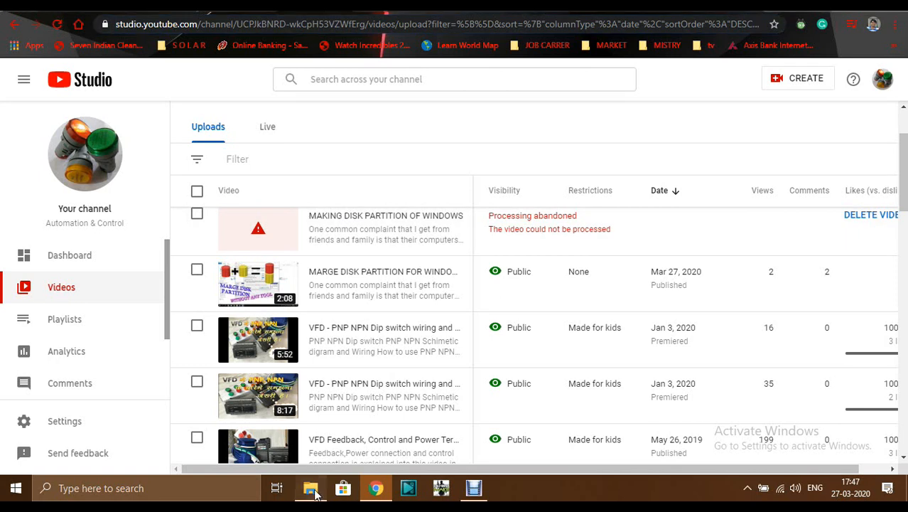
Switch from the browser to File Explorer showing the FRESH MAKING video folder
click(310, 488)
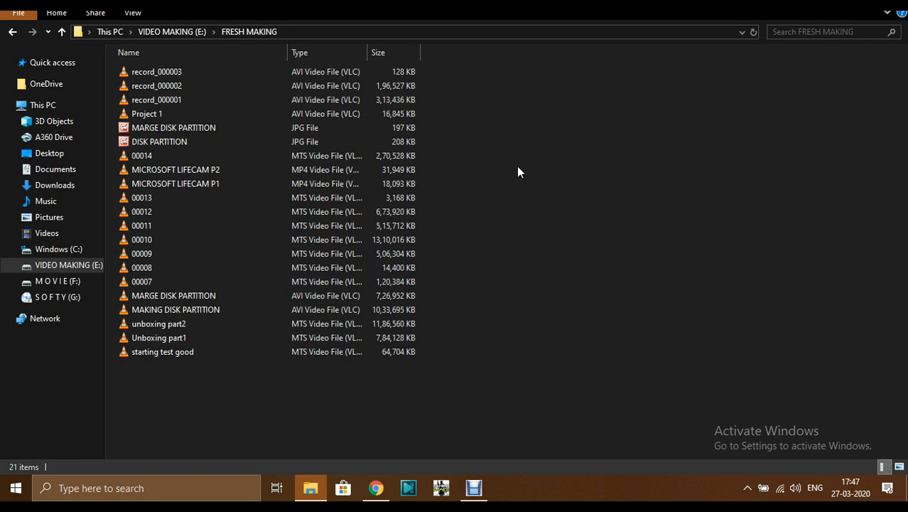
click(173, 294)
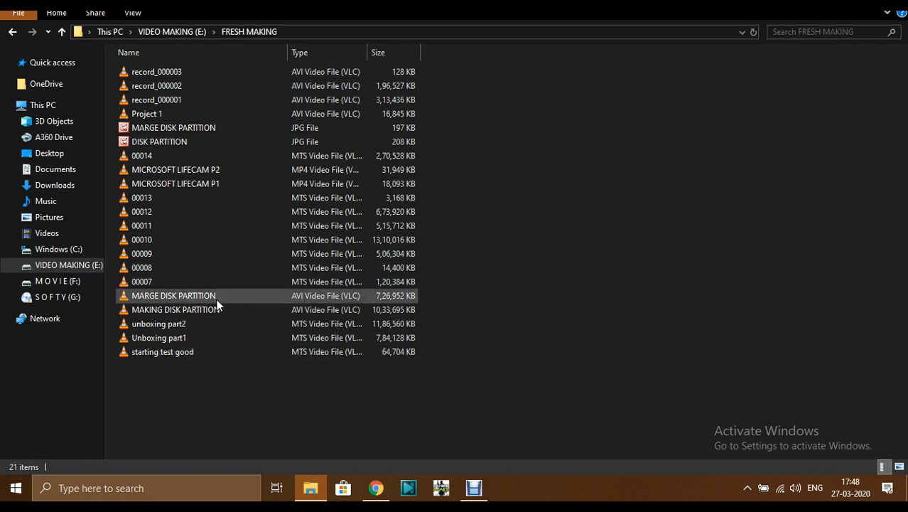
click(175, 309)
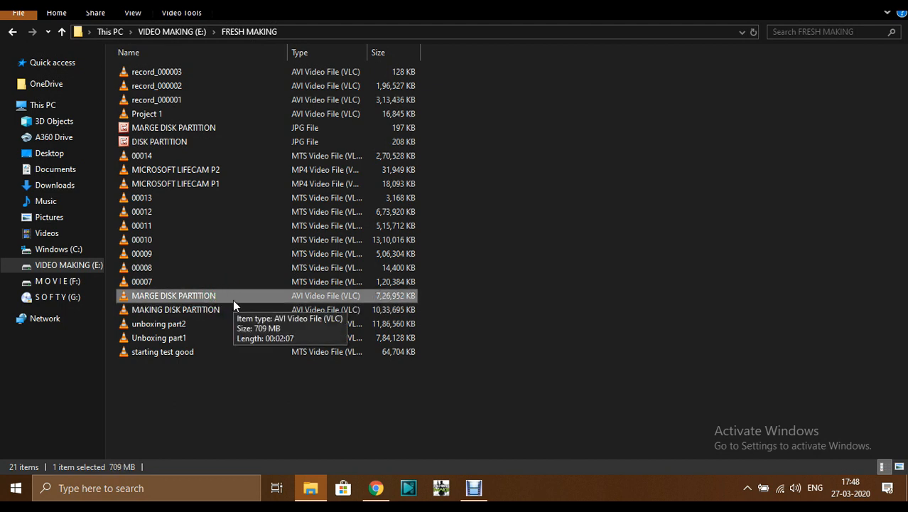
mouse_move(236, 311)
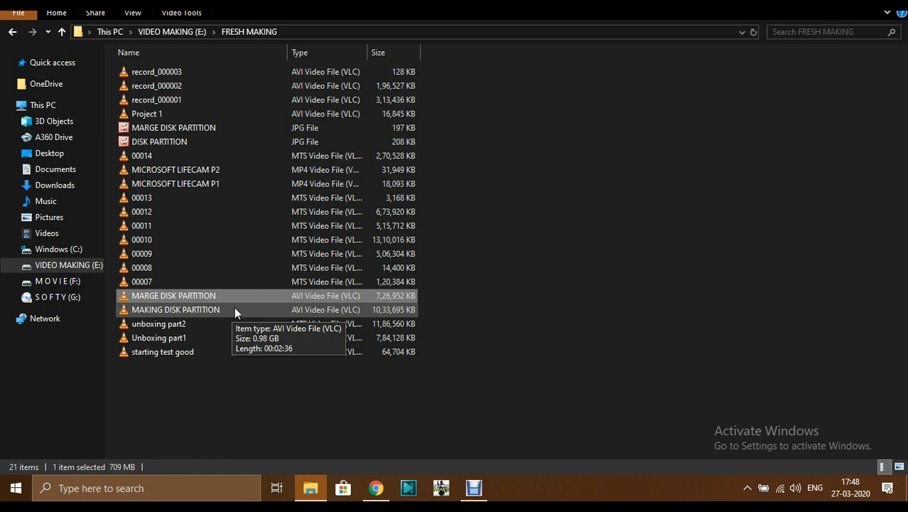
mouse_move(457, 324)
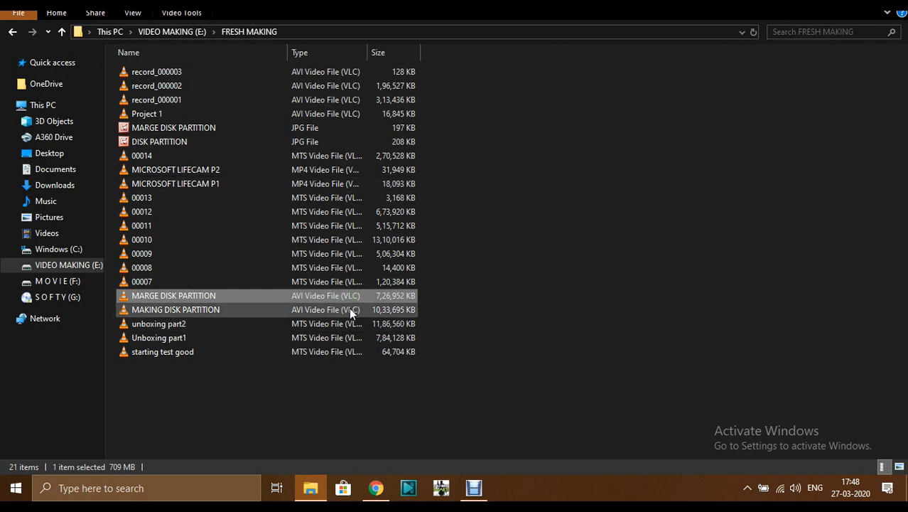
click(376, 487)
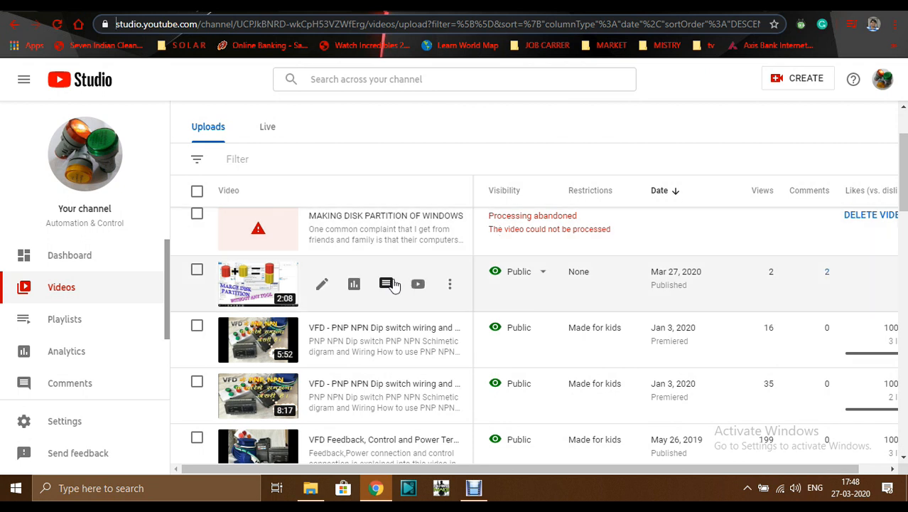
mouse_move(418, 284)
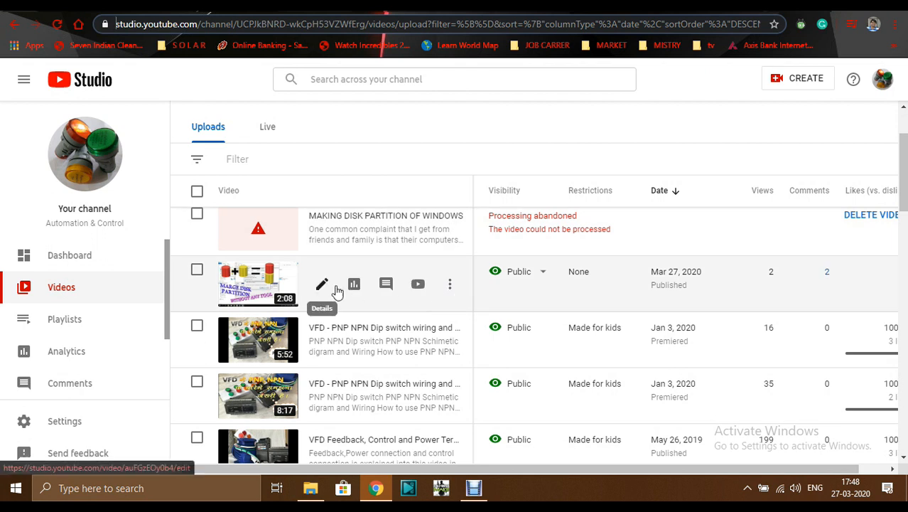
mouse_move(702, 287)
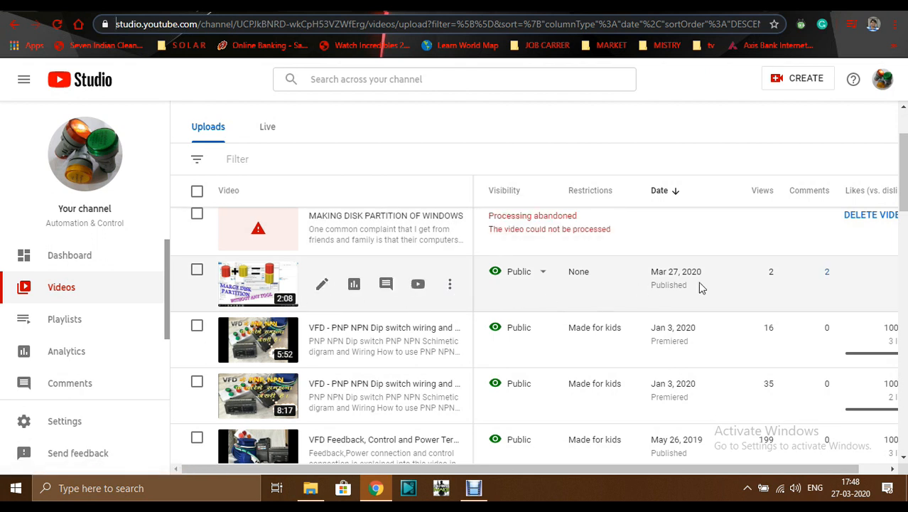
mouse_move(817, 278)
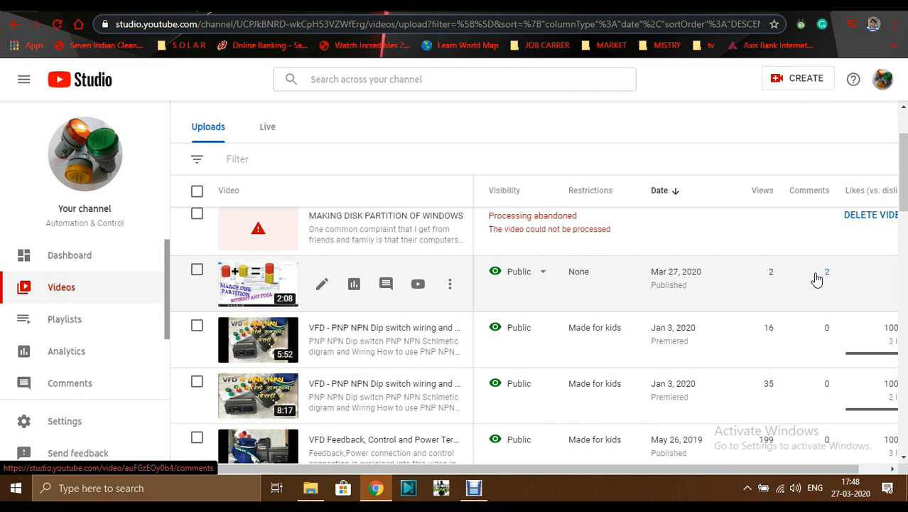
mouse_move(554, 228)
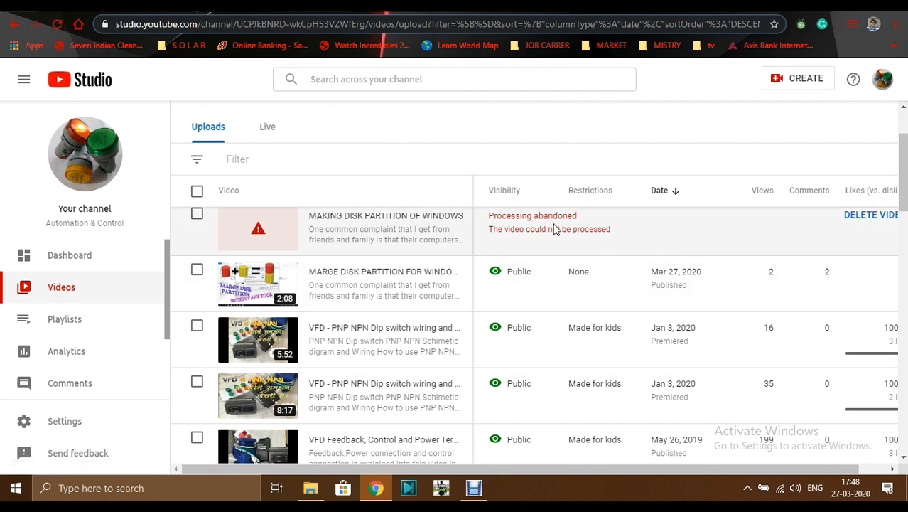
mouse_move(275, 225)
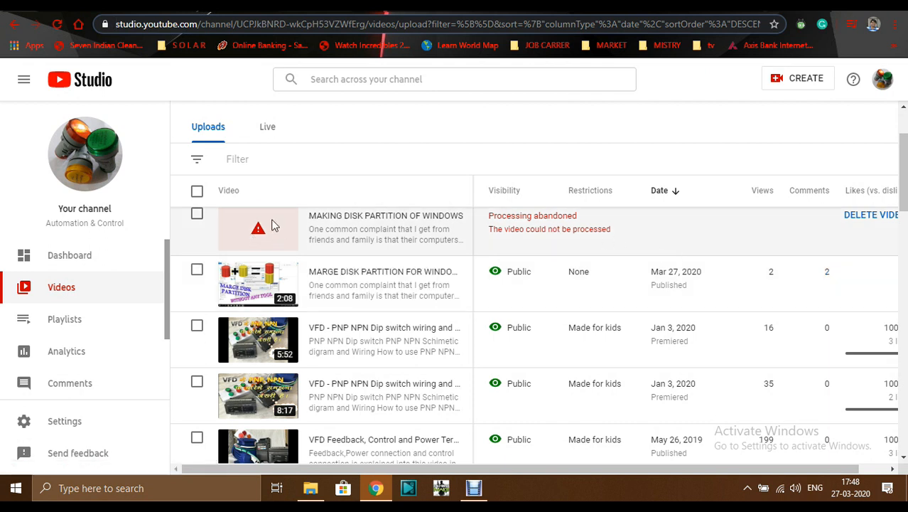
mouse_move(529, 228)
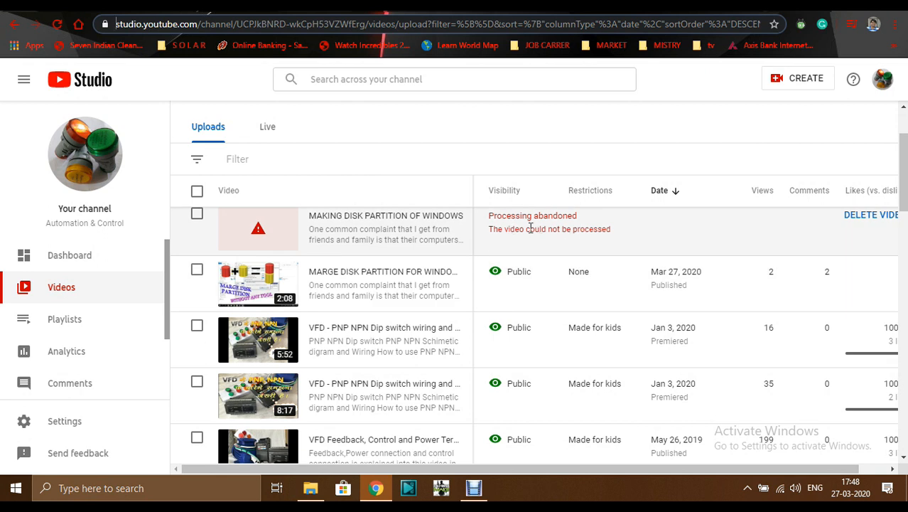
mouse_move(588, 243)
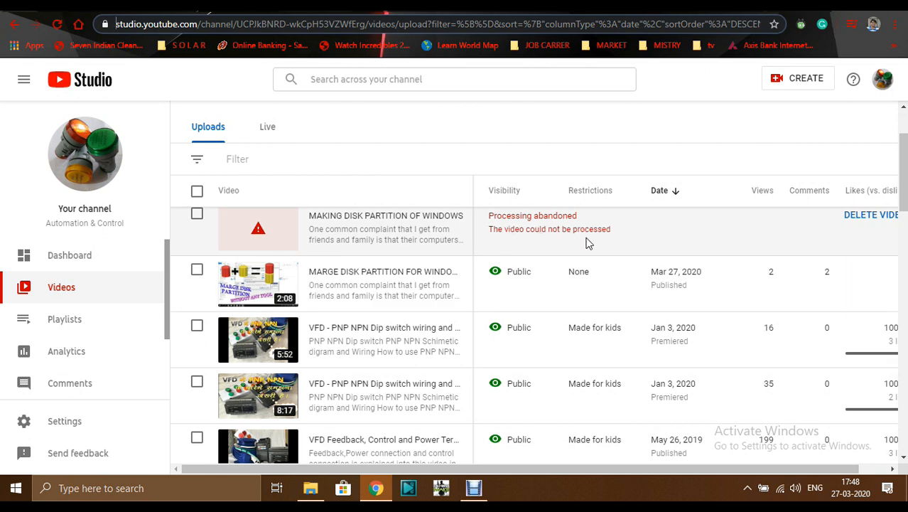
mouse_move(875, 223)
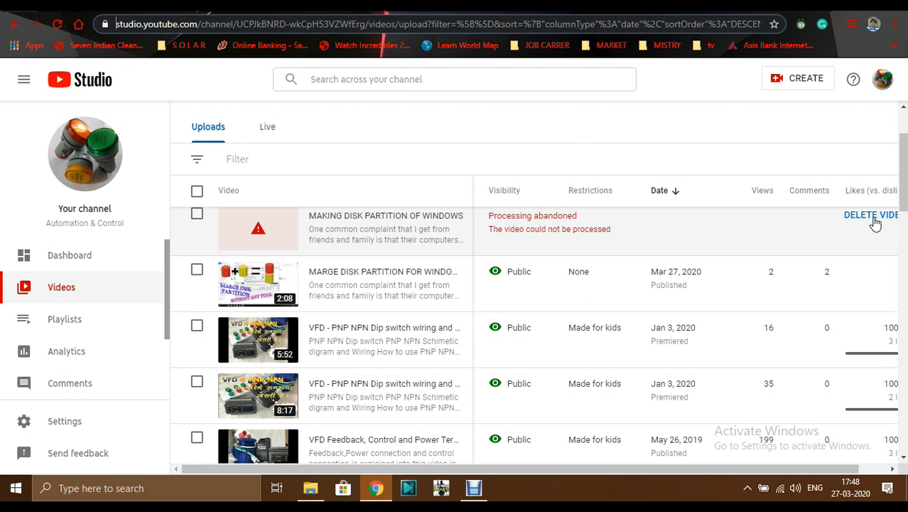
mouse_move(860, 225)
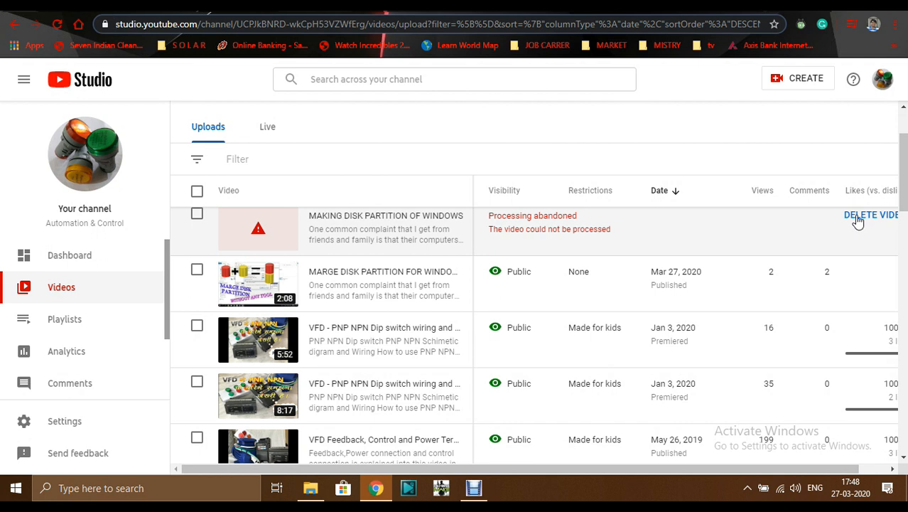
mouse_move(840, 226)
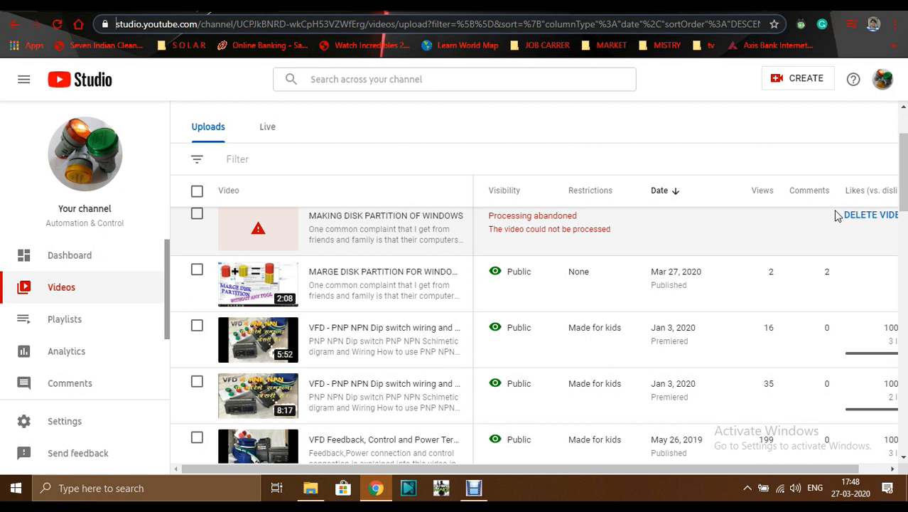
mouse_move(753, 219)
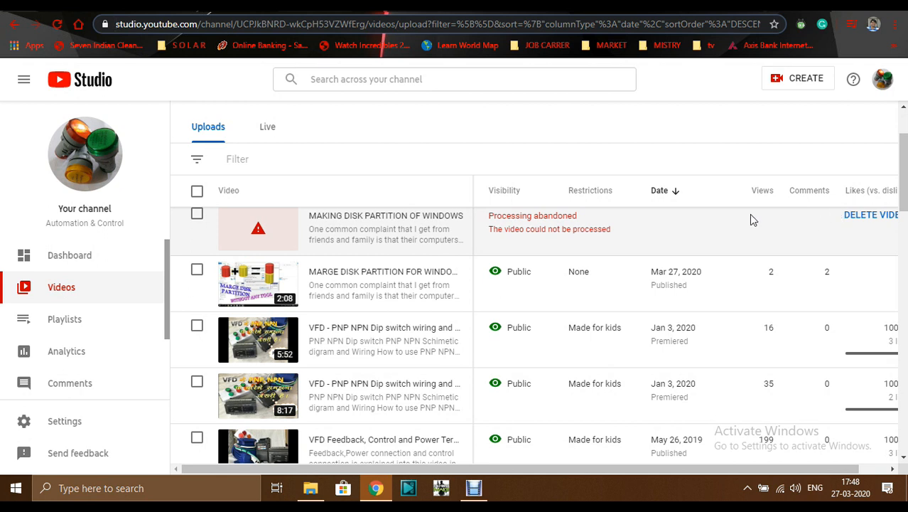
mouse_move(295, 234)
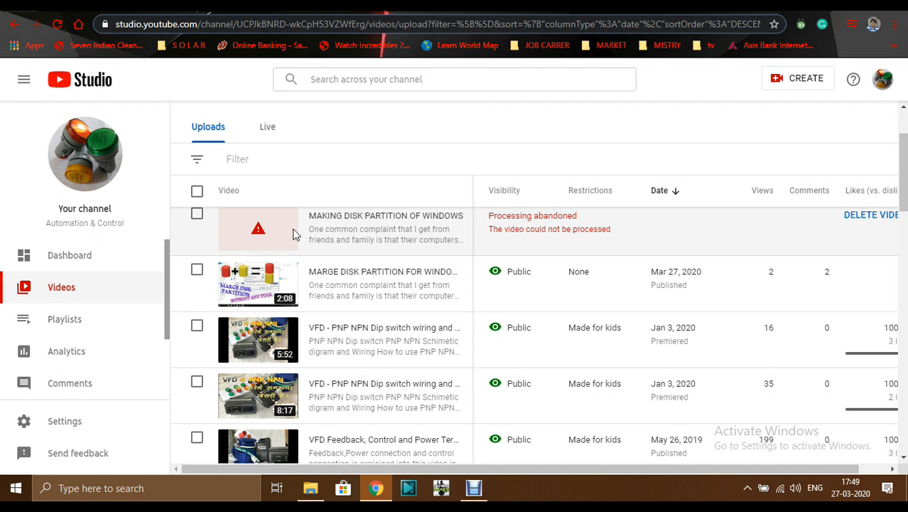
mouse_move(501, 241)
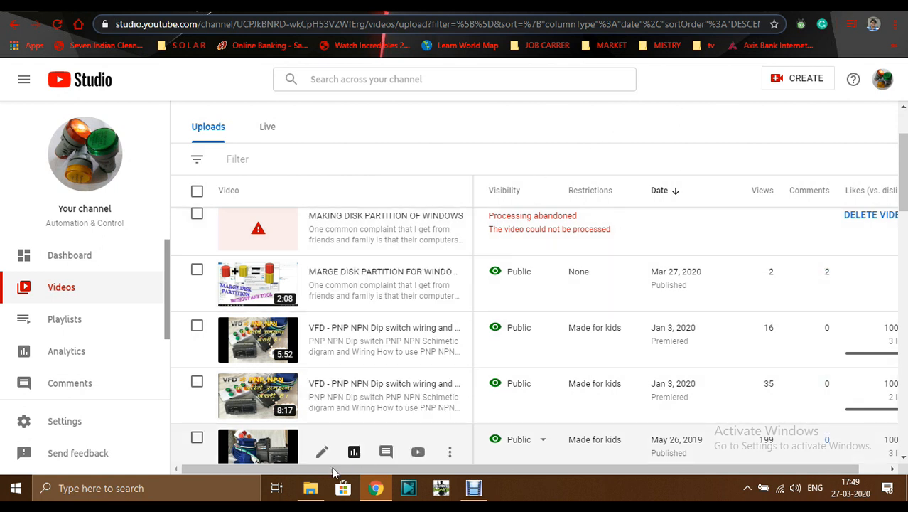
click(311, 487)
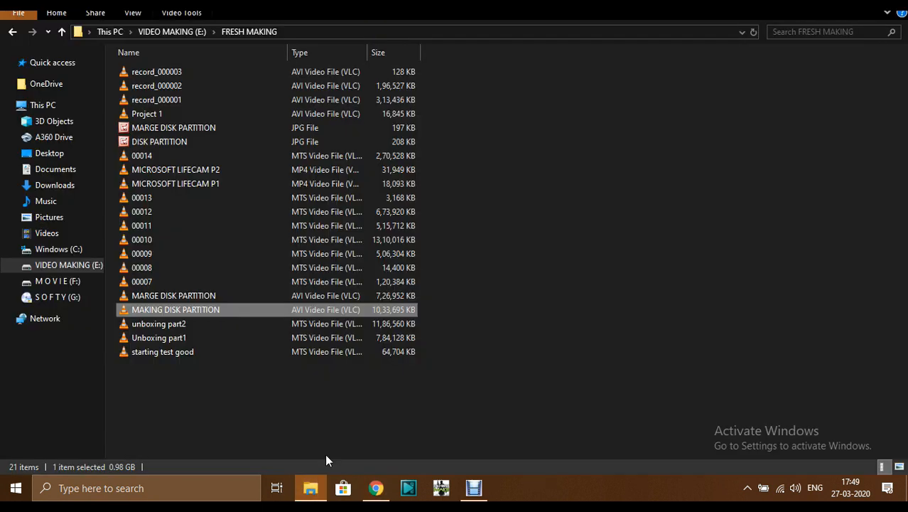
mouse_move(309, 313)
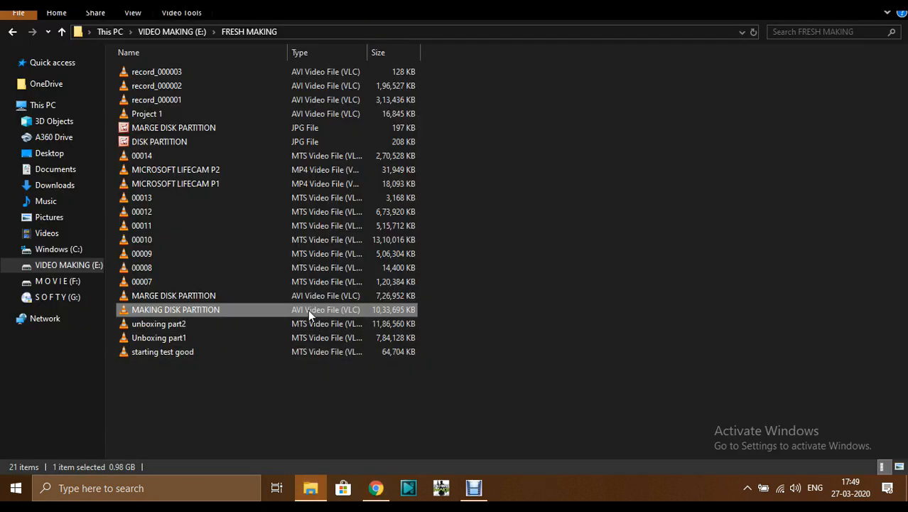
mouse_move(280, 315)
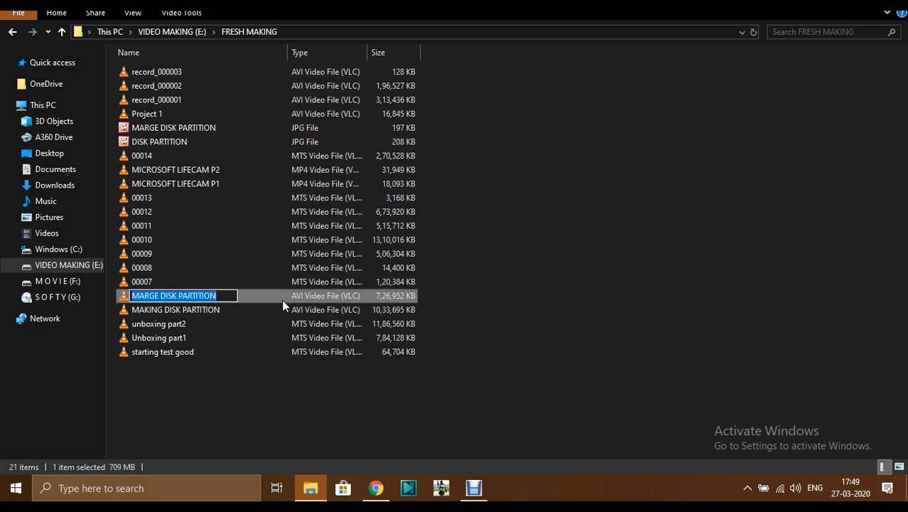
mouse_move(393, 307)
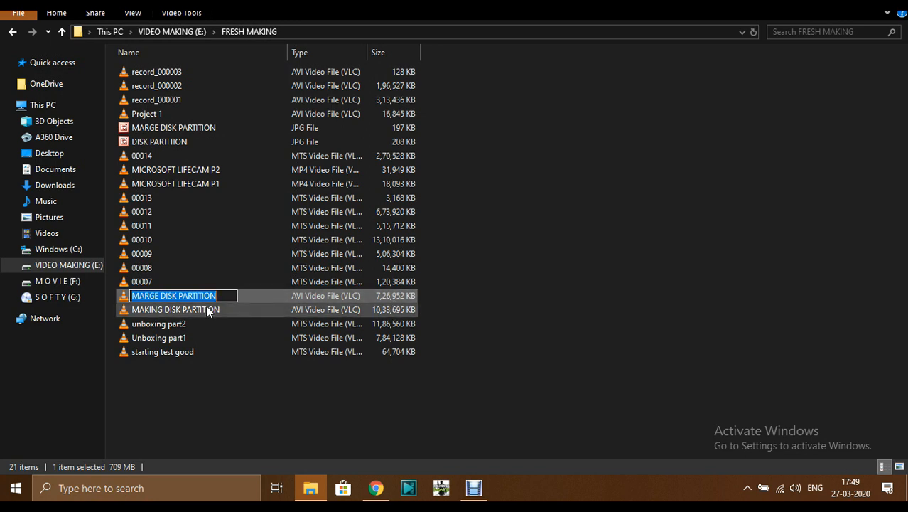
Cancel renaming MARGE DISK PARTITION and launch the video converter from the taskbar
click(175, 310)
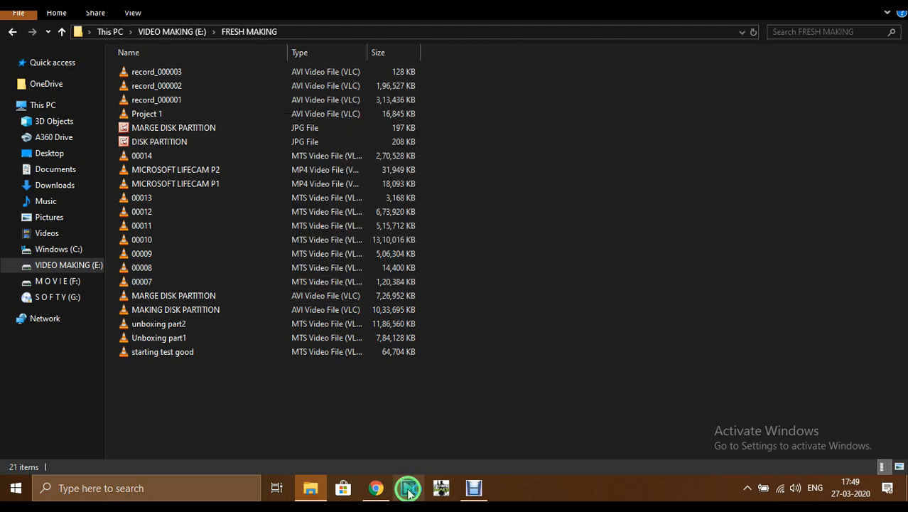
click(408, 487)
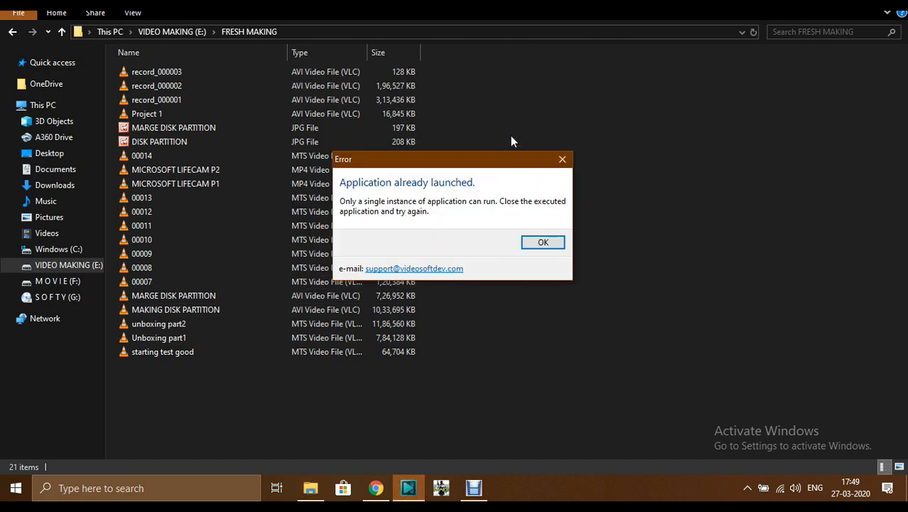
Dismiss the 'already launched' error and open the running converter from the hidden tray icons
click(543, 241)
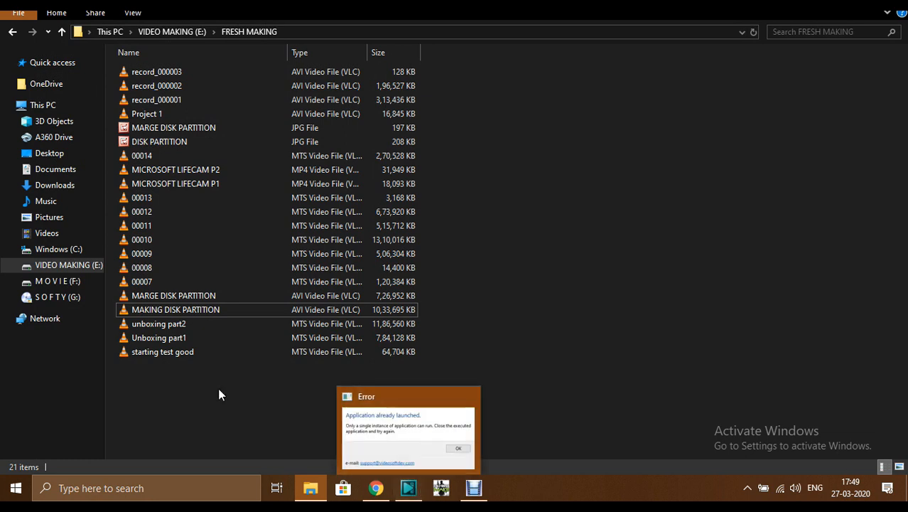
click(458, 448)
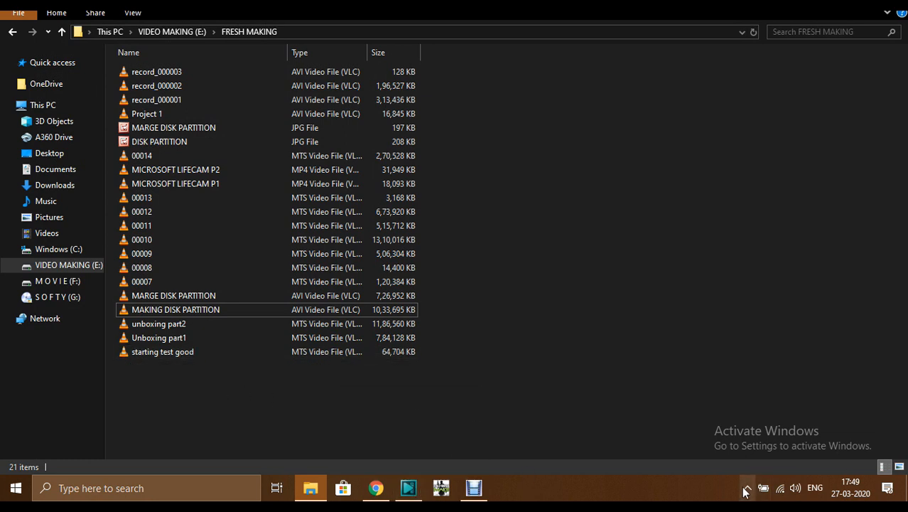
click(746, 488)
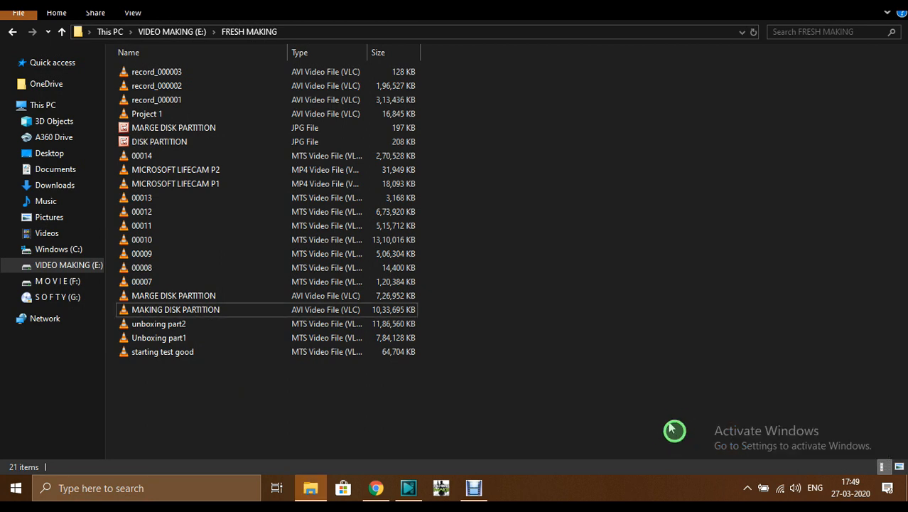
mouse_move(192, 99)
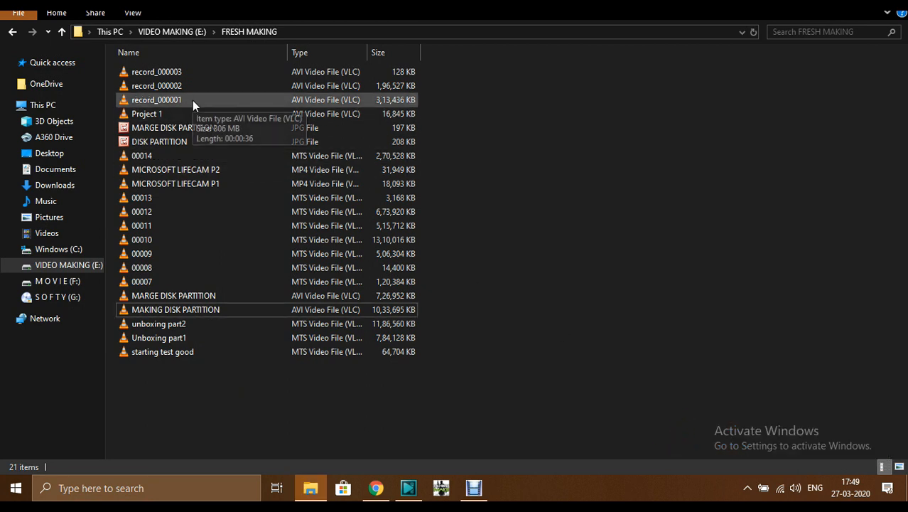
mouse_move(192, 100)
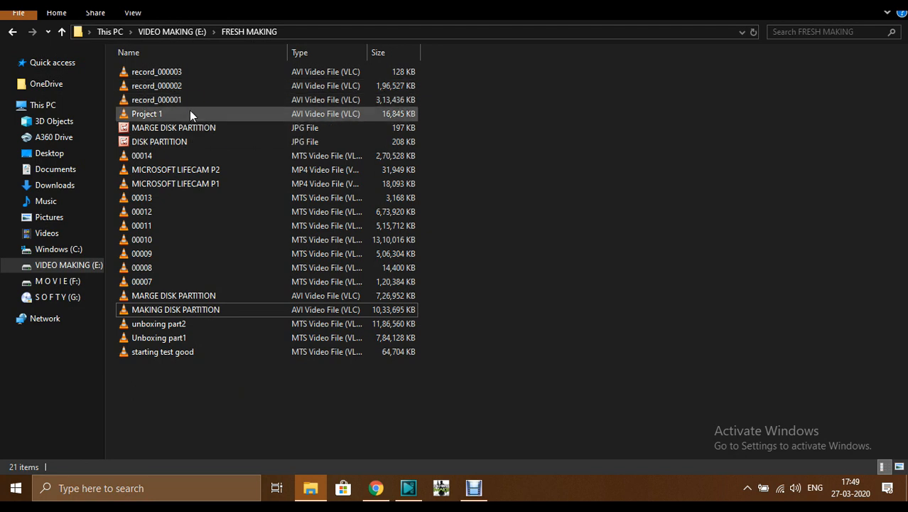
right_click(146, 113)
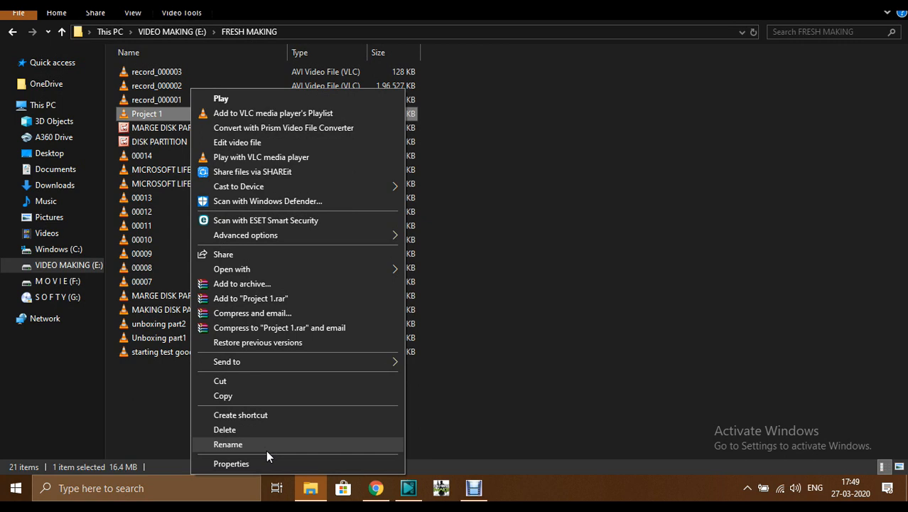
click(230, 463)
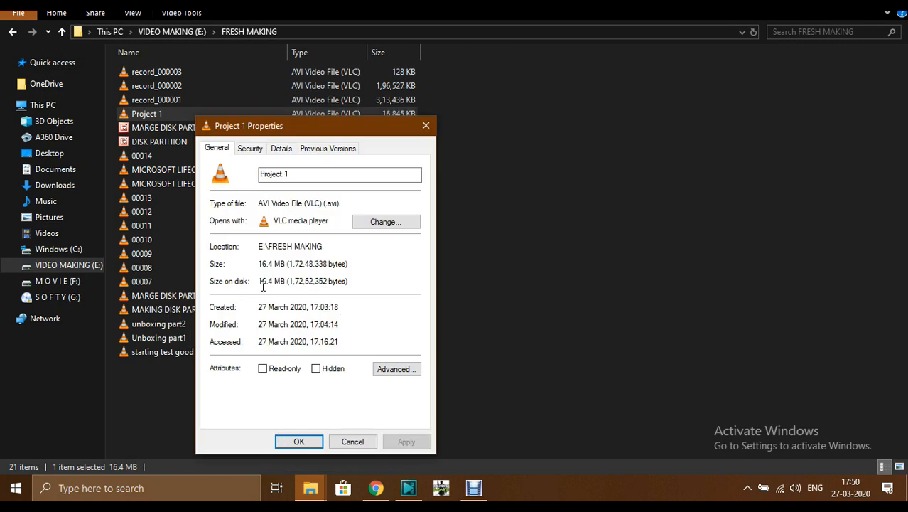
mouse_move(353, 441)
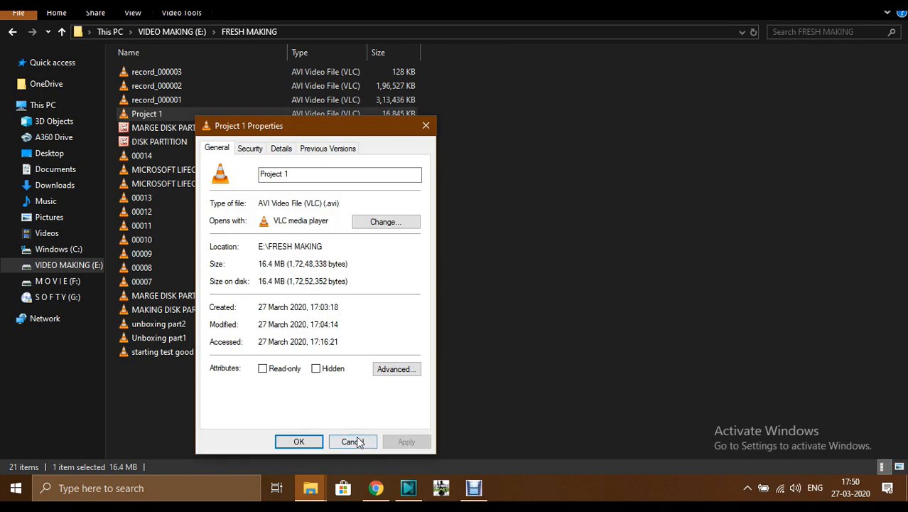
click(353, 441)
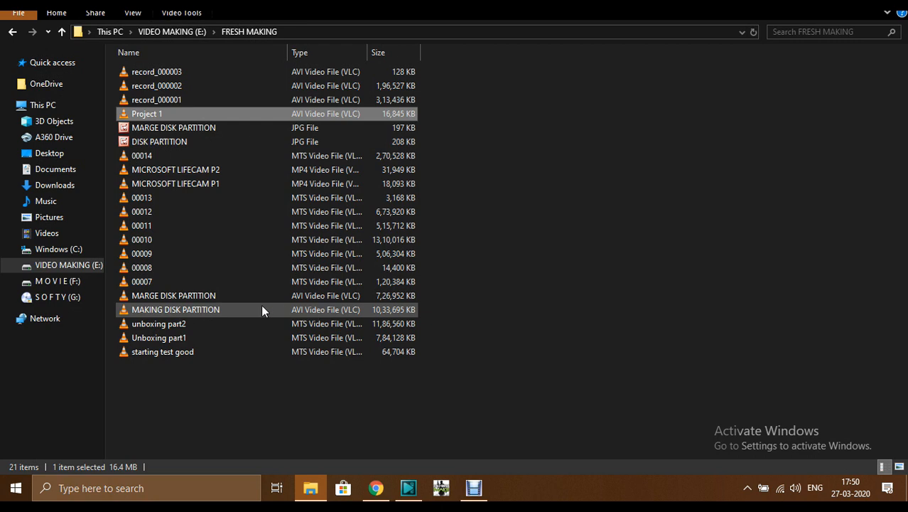
right_click(263, 309)
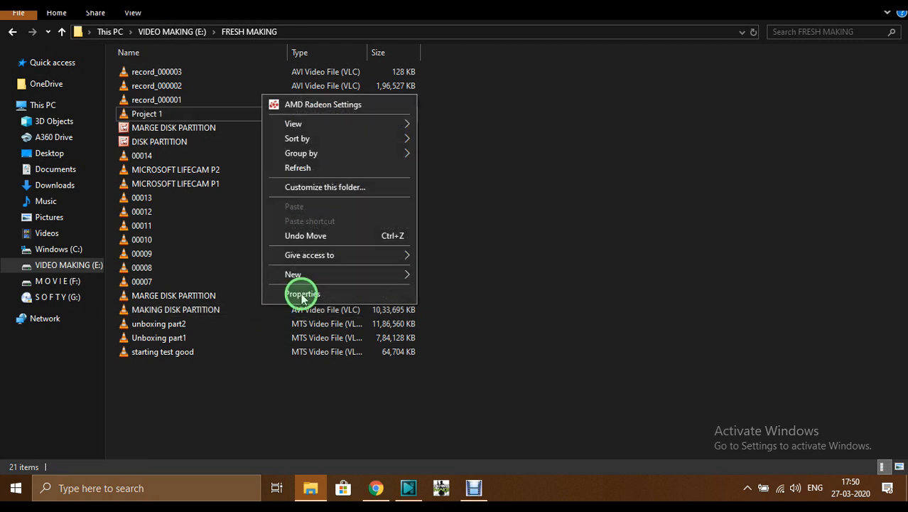
click(302, 293)
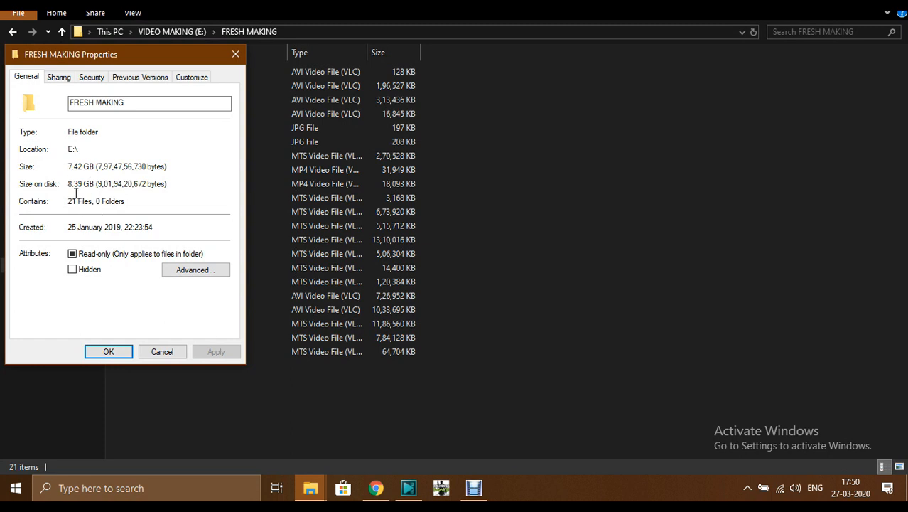
click(108, 351)
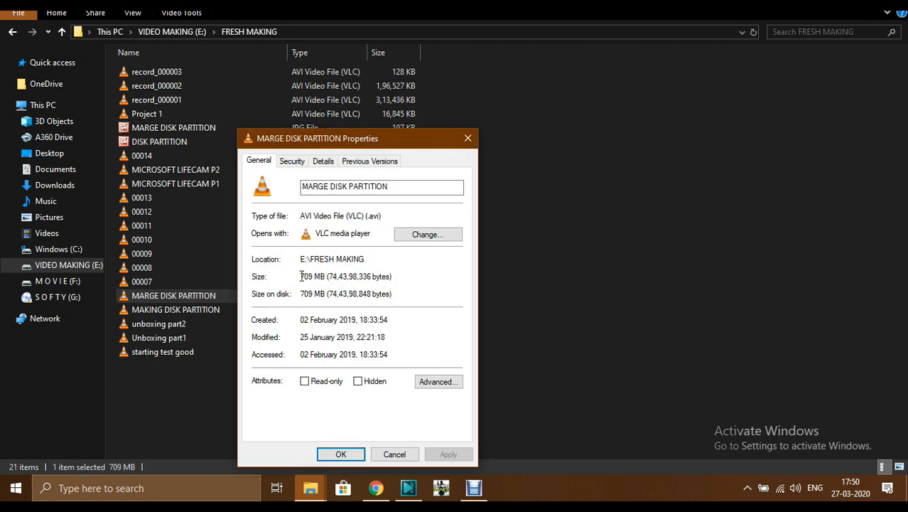
double_click(311, 277)
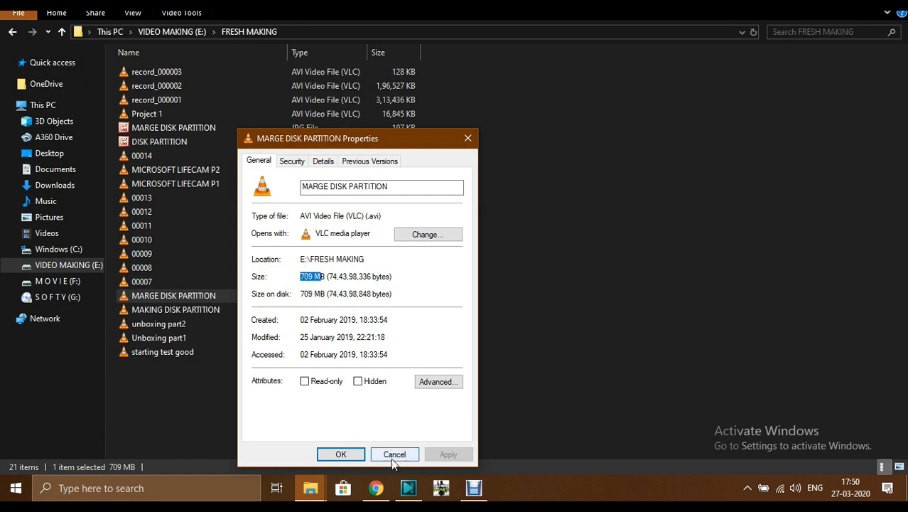
click(394, 454)
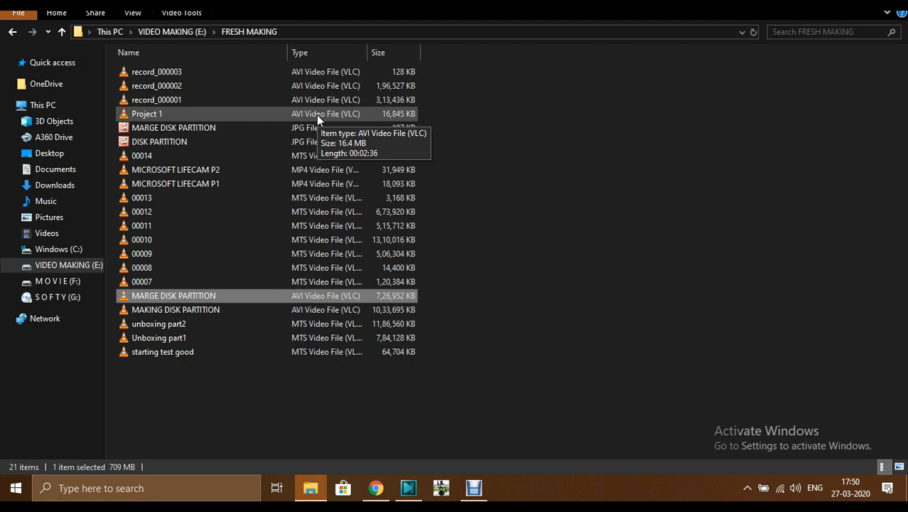
mouse_move(374, 321)
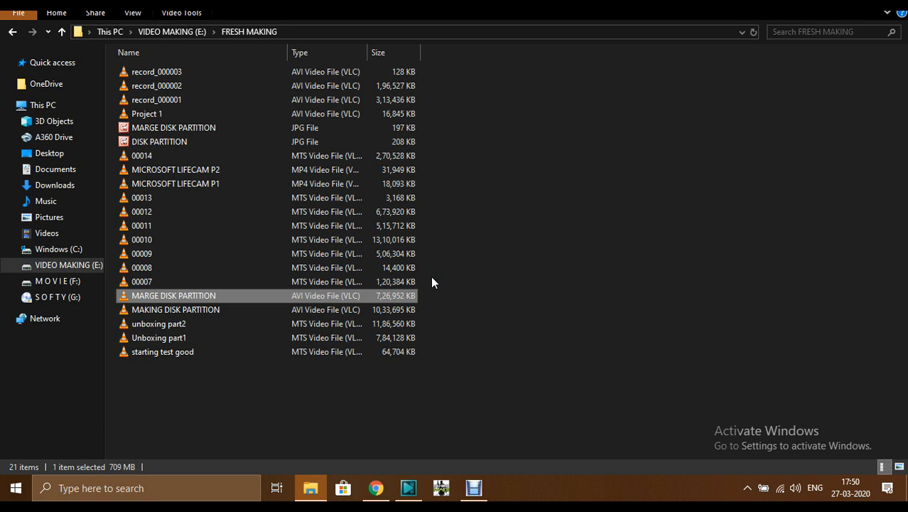
mouse_move(434, 184)
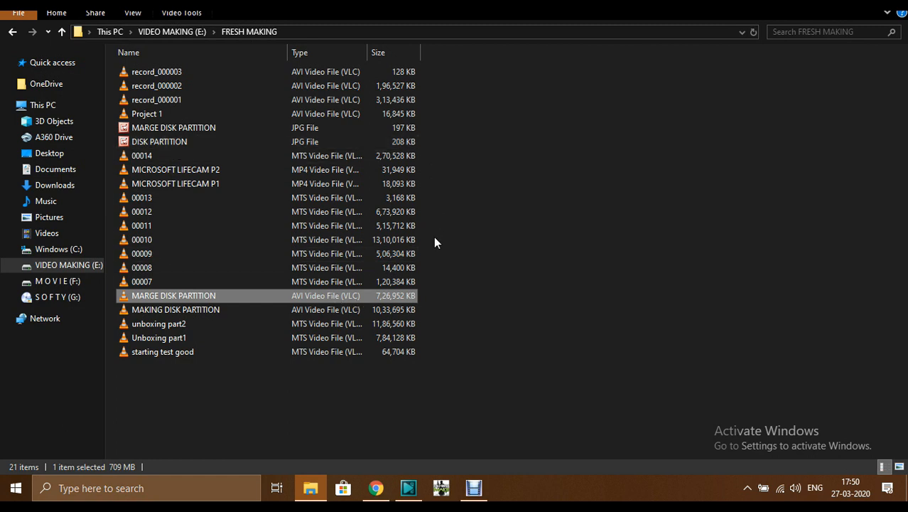
mouse_move(441, 381)
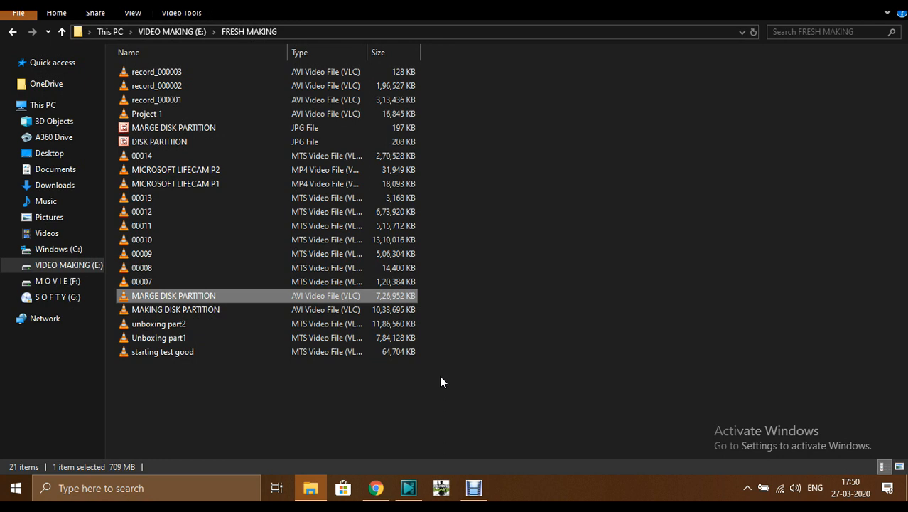
mouse_move(416, 435)
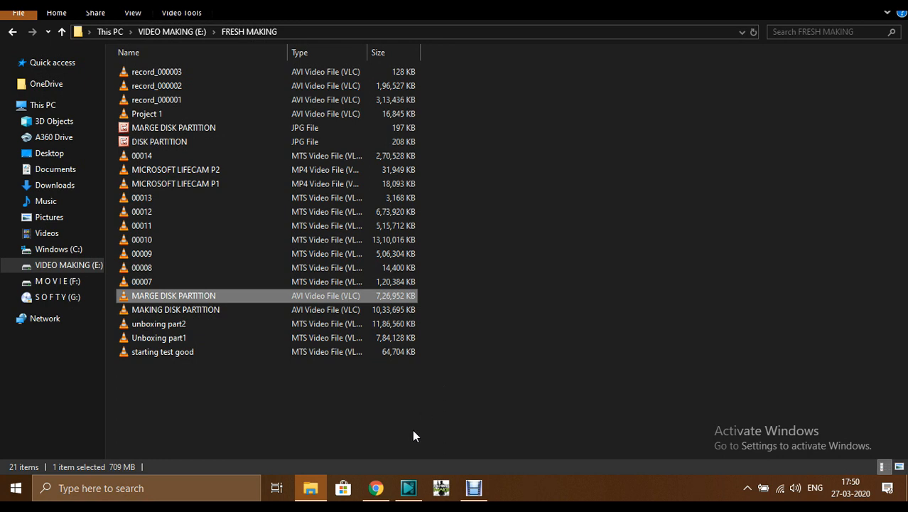
mouse_move(447, 417)
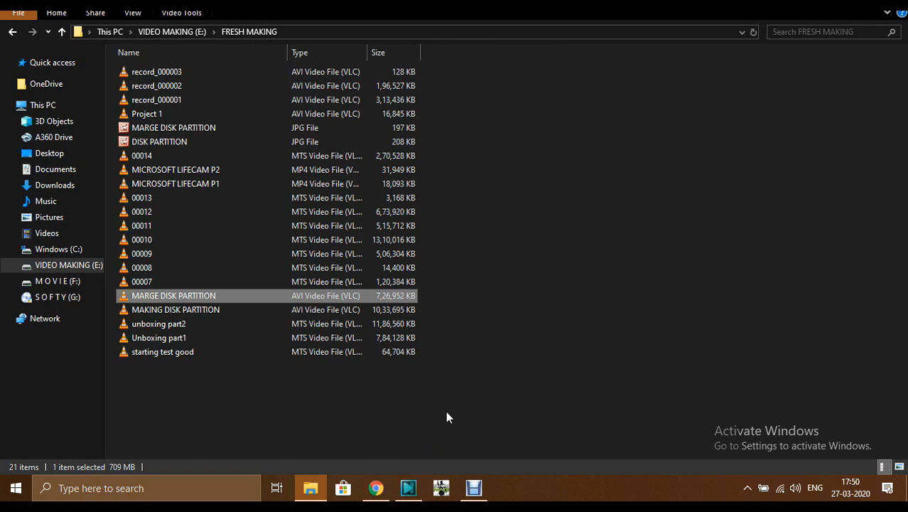
mouse_move(375, 441)
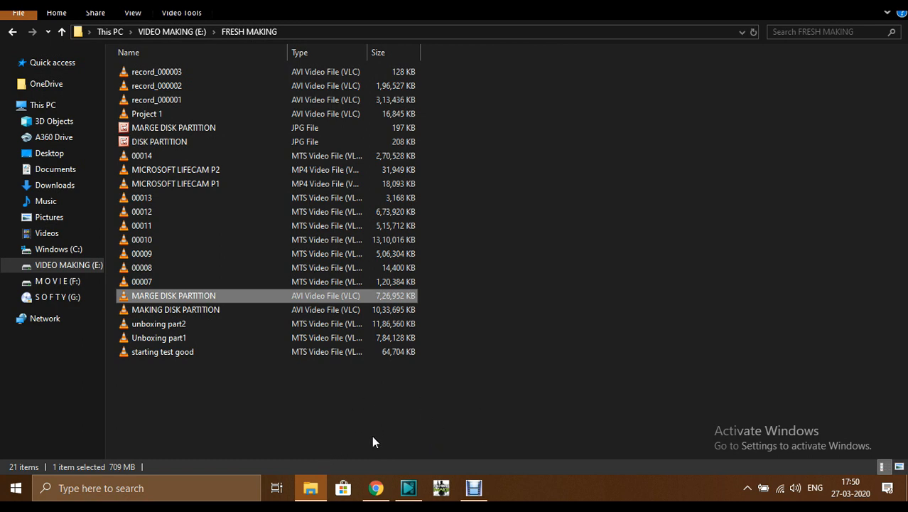
mouse_move(311, 488)
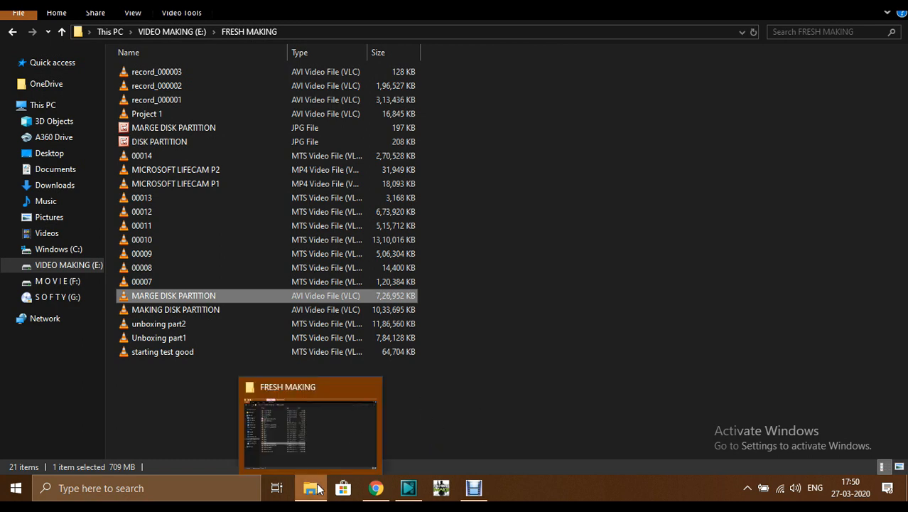
mouse_move(387, 439)
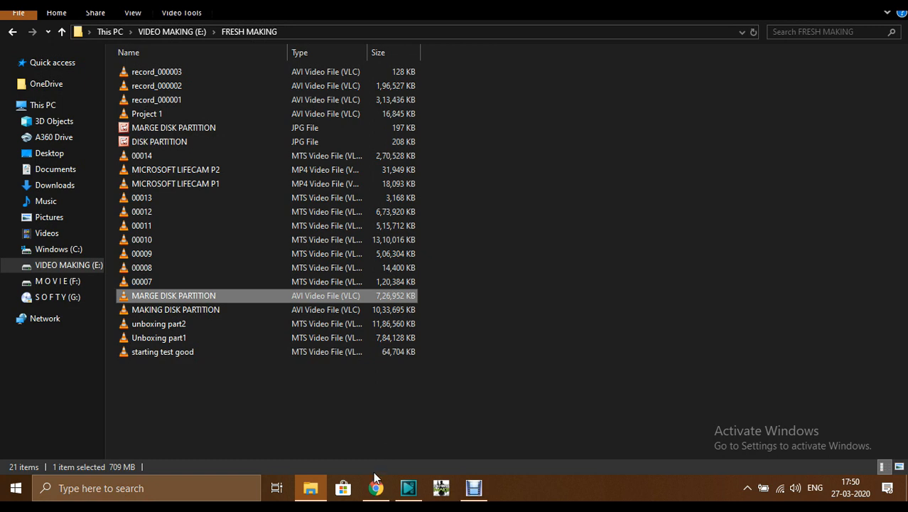
Return to Chrome and scroll the Uploads list to the new 2:37 video
click(376, 487)
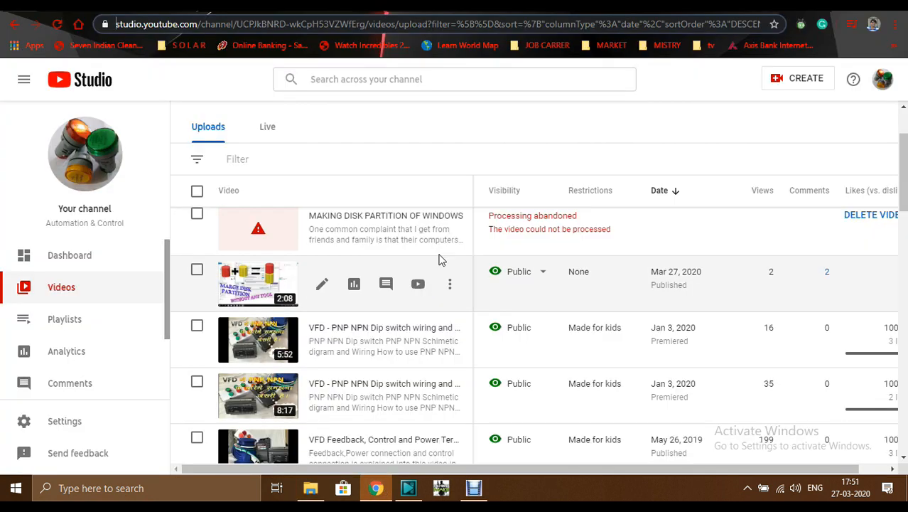
mouse_move(449, 229)
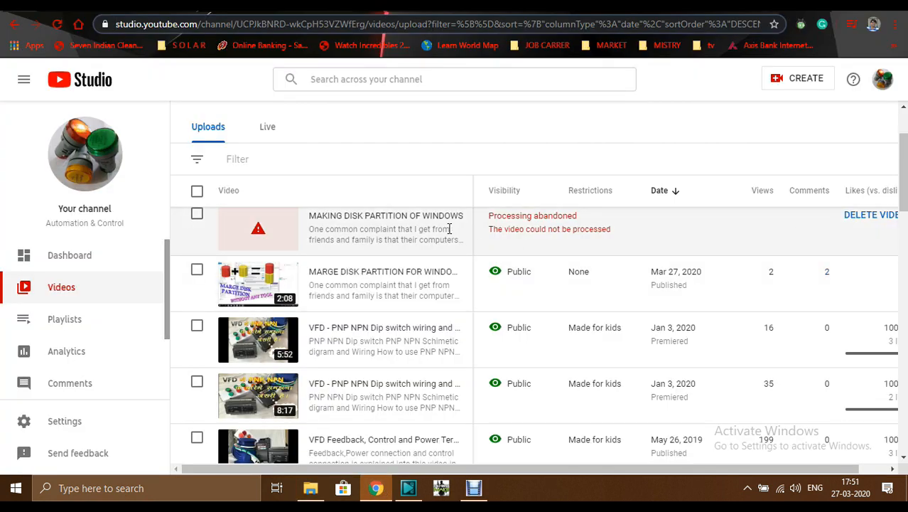
scroll(up, 3)
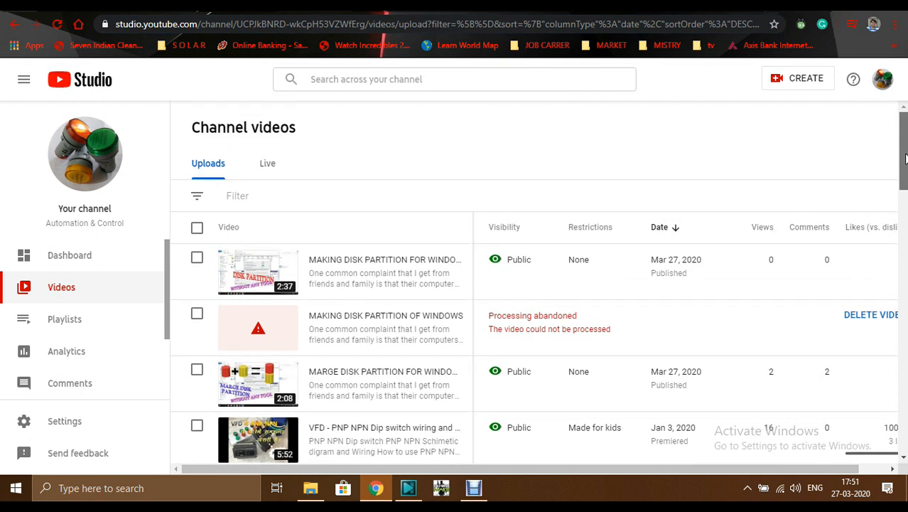
mouse_move(313, 272)
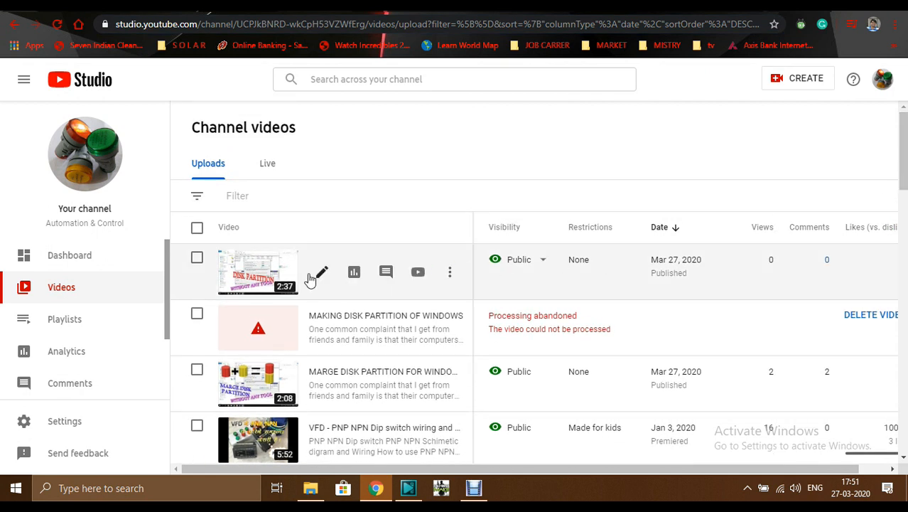
mouse_move(264, 296)
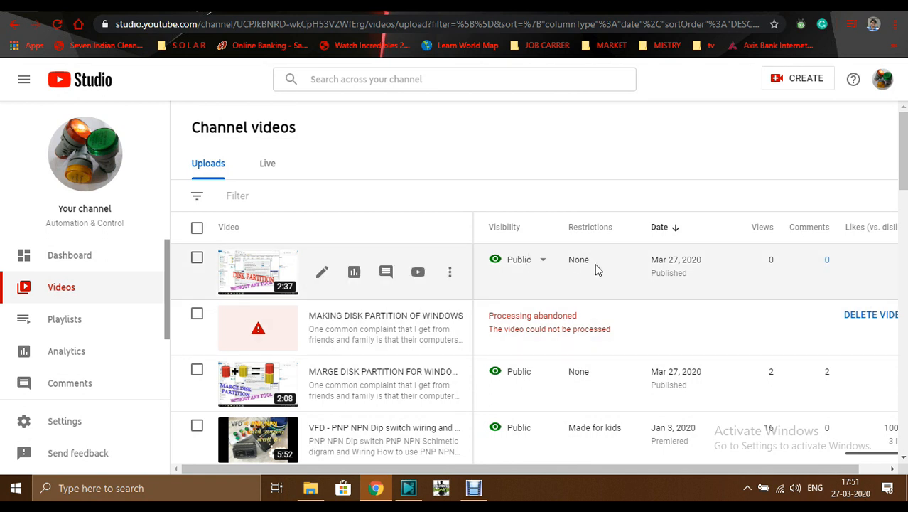
mouse_move(720, 261)
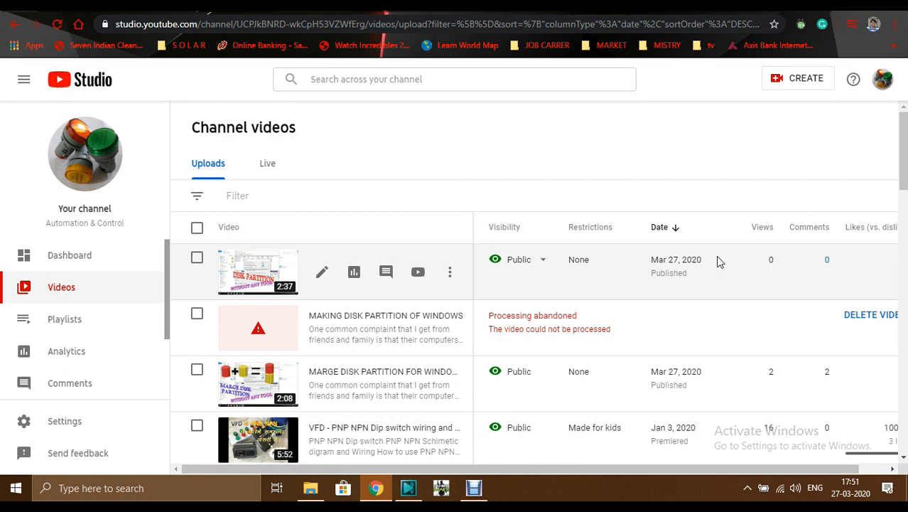
mouse_move(646, 335)
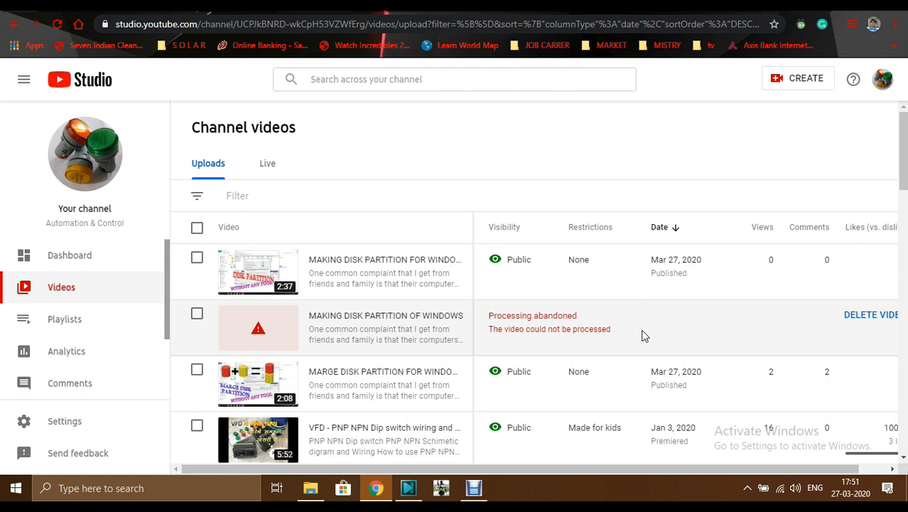
mouse_move(633, 335)
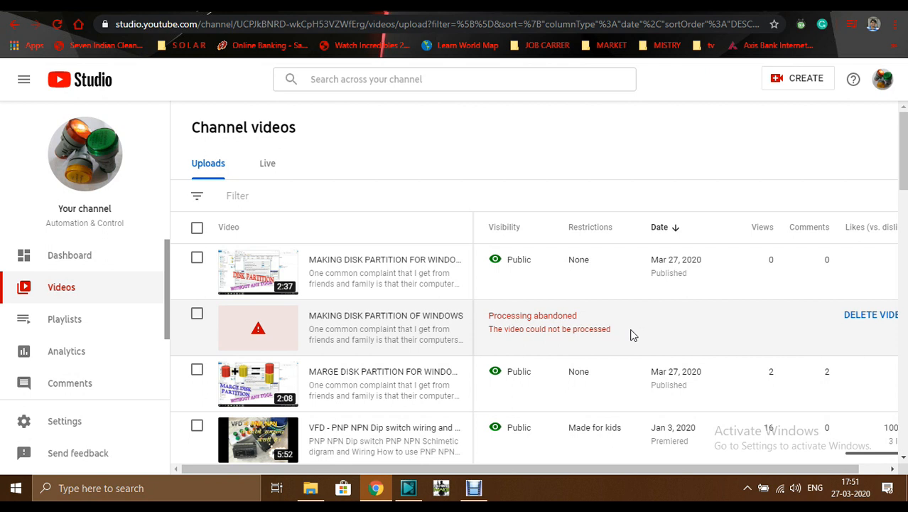
mouse_move(574, 334)
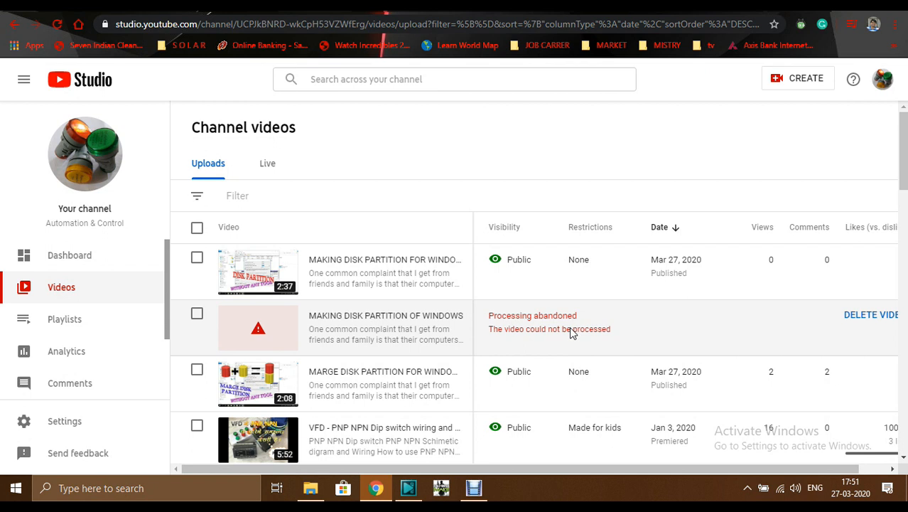
mouse_move(580, 324)
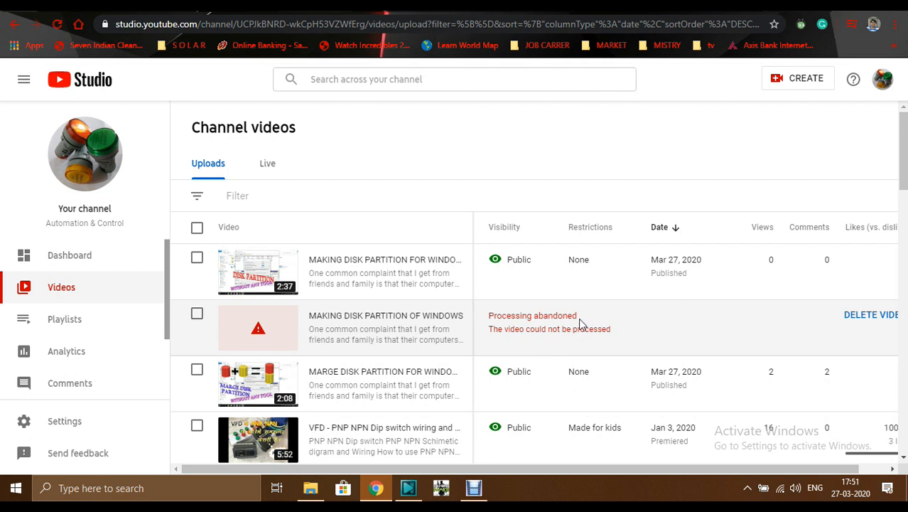
click(747, 487)
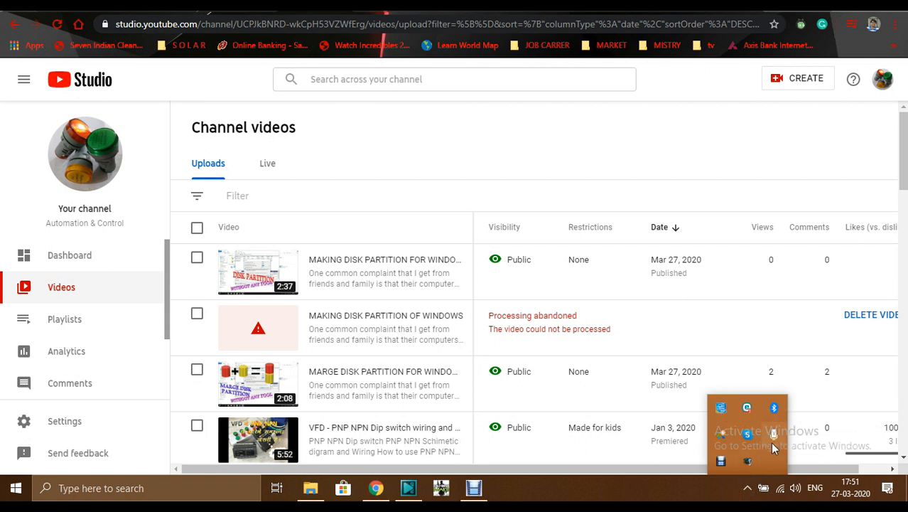
mouse_move(747, 462)
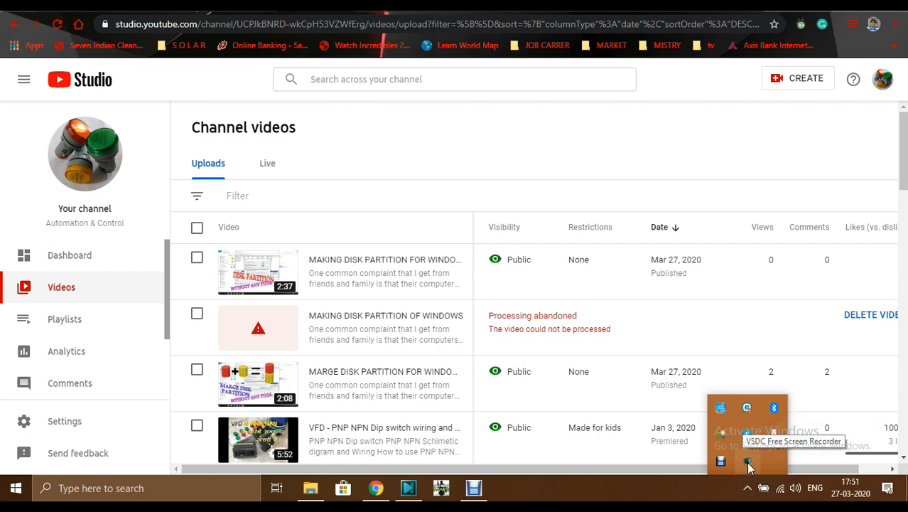